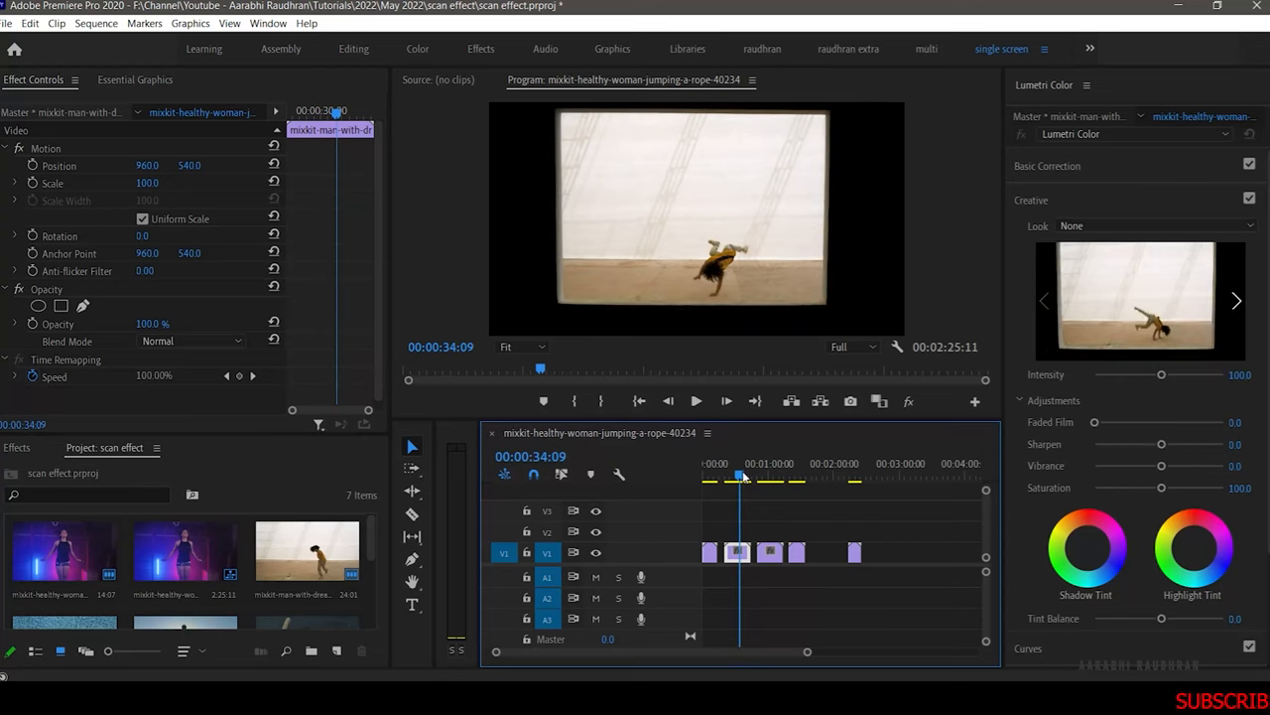
# Create a new adjustment layer and drop it on V2 above the first clip
pyautogui.click(794, 477)
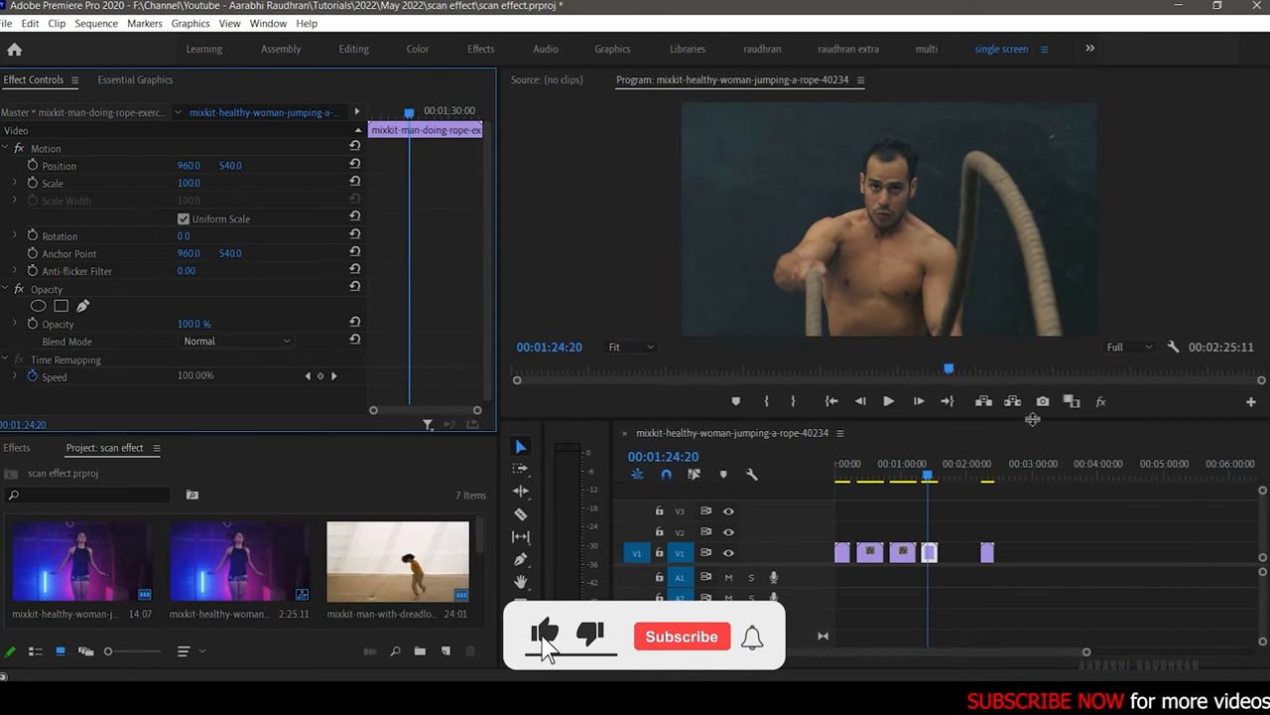
pyautogui.click(989, 479)
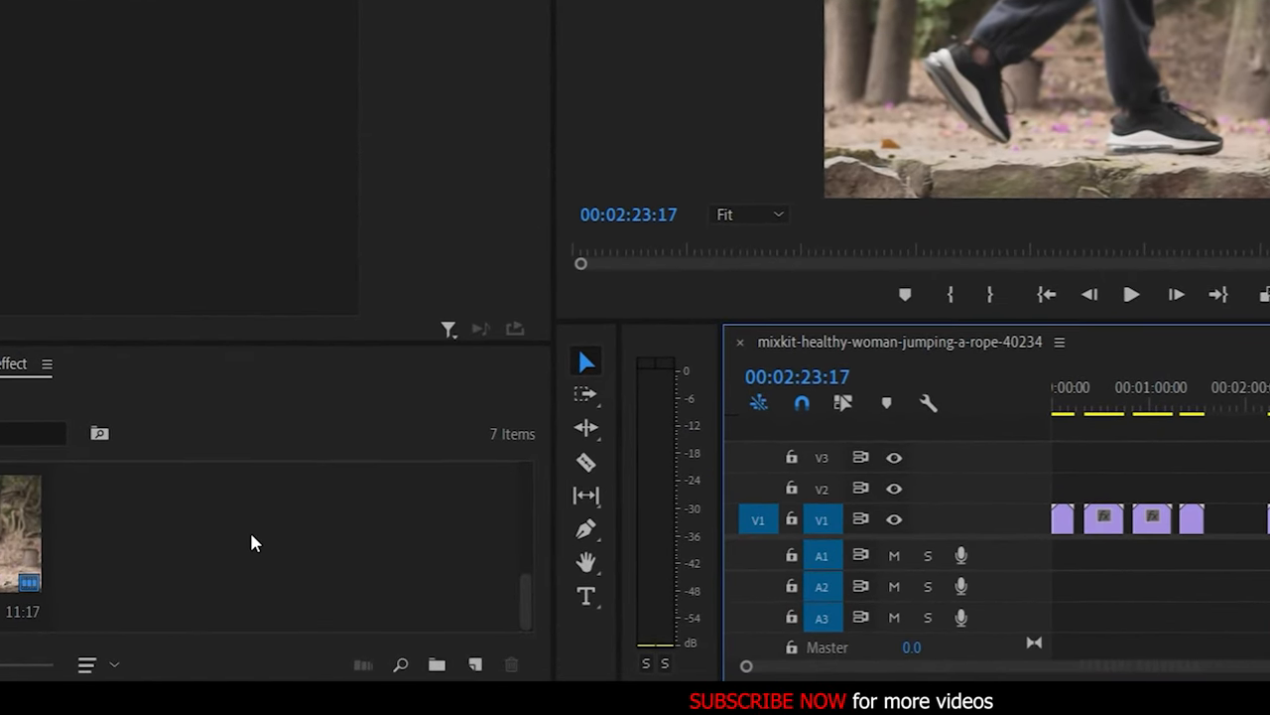
pyautogui.click(474, 663)
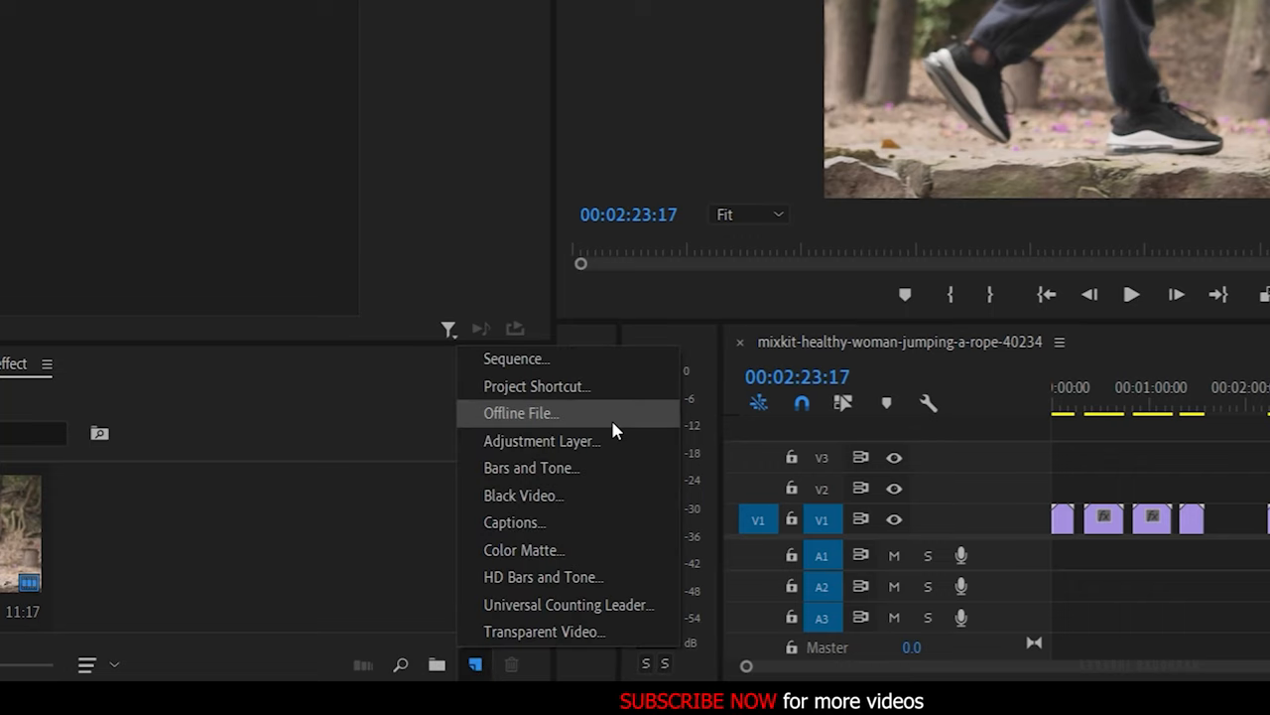
pyautogui.click(542, 441)
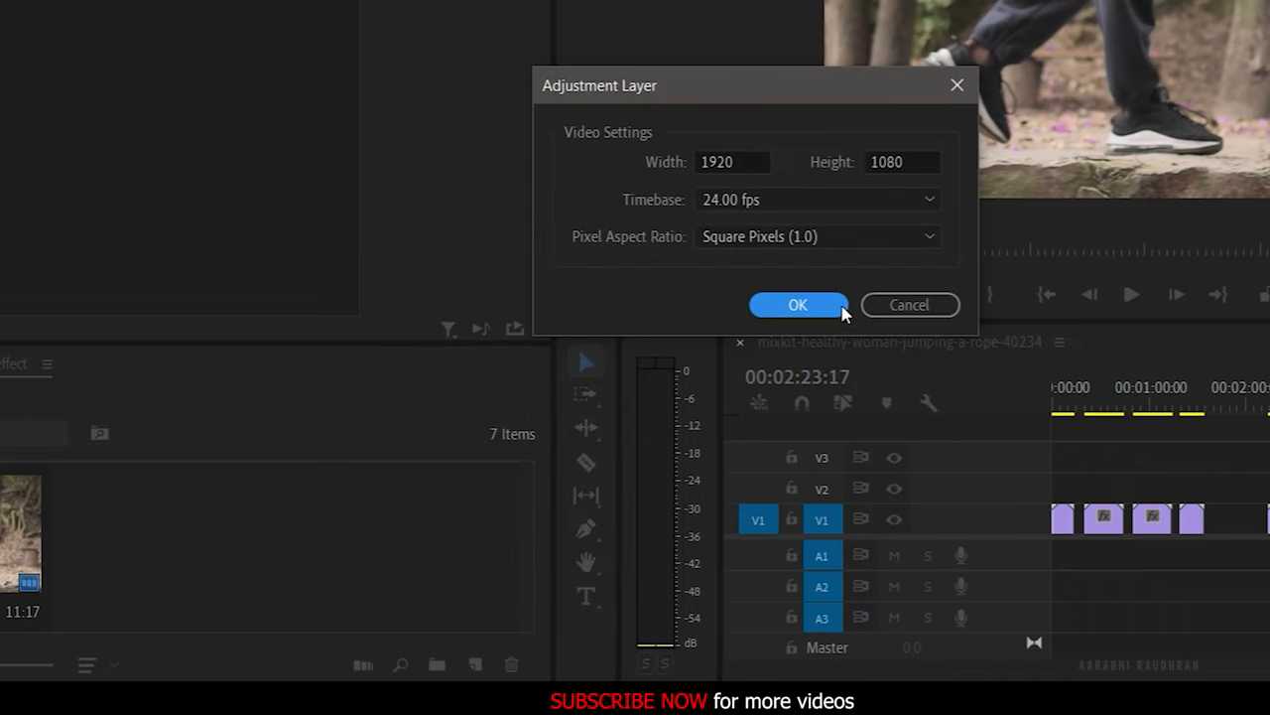
pyautogui.click(798, 306)
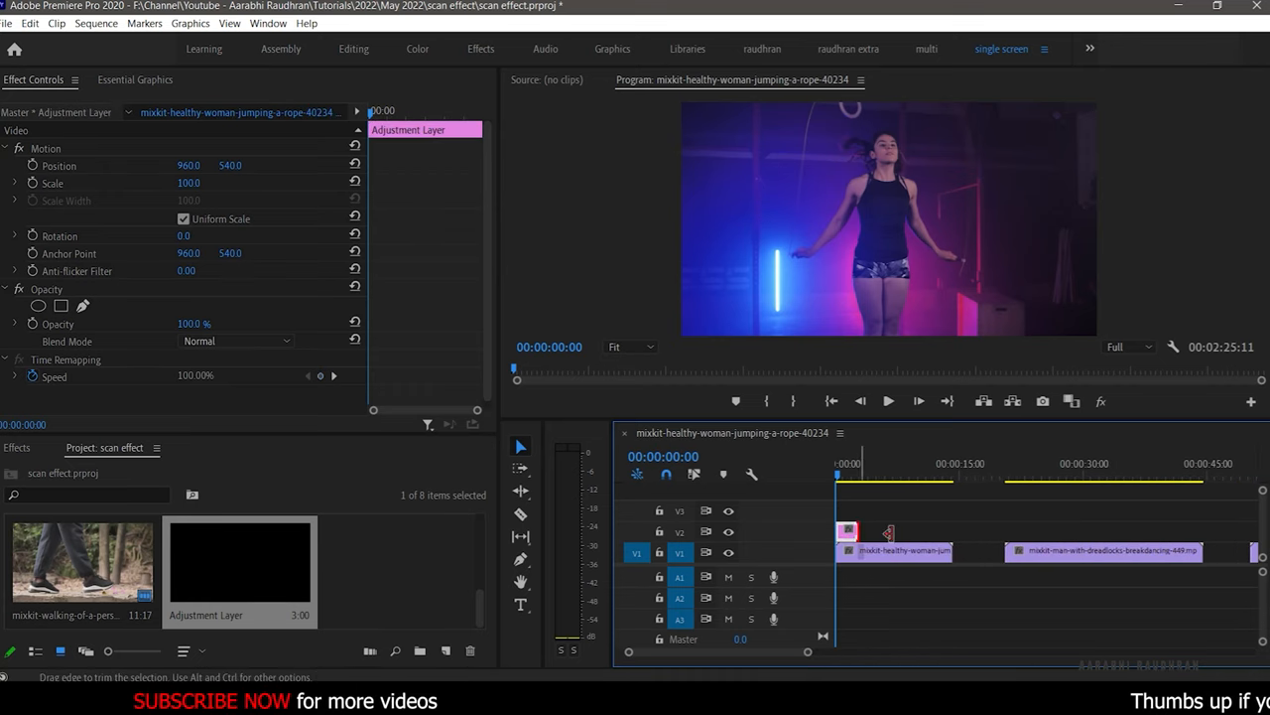
pyautogui.moveTo(846, 532); pyautogui.dragTo(893, 529)
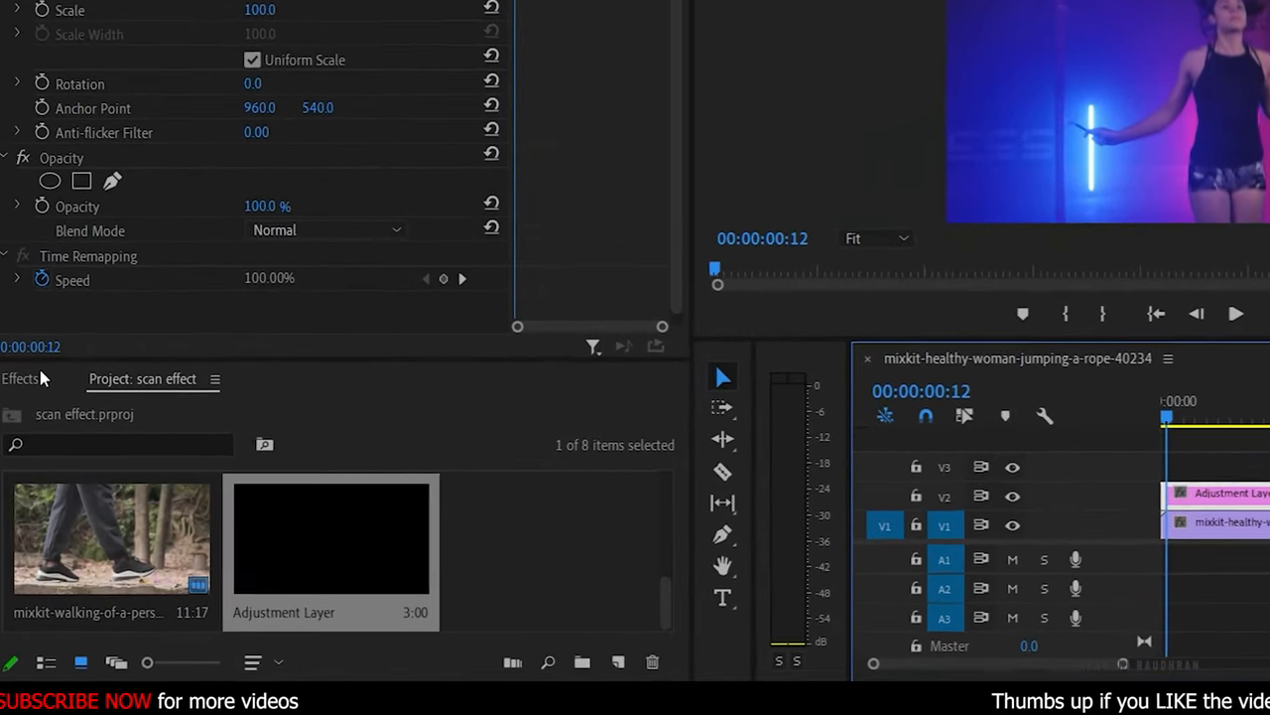
# Apply Find Edges (searched 'fi') to the adjustment layer with Invert turned on
pyautogui.click(20, 377)
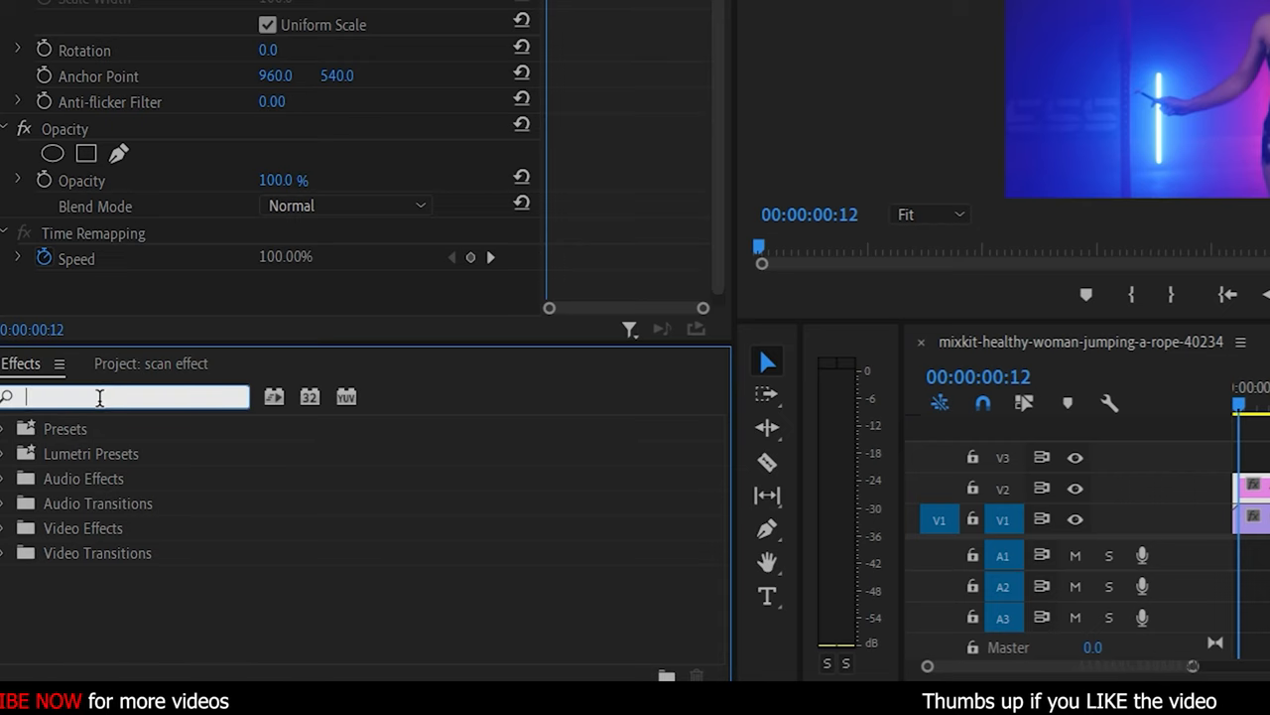
pyautogui.write('find')
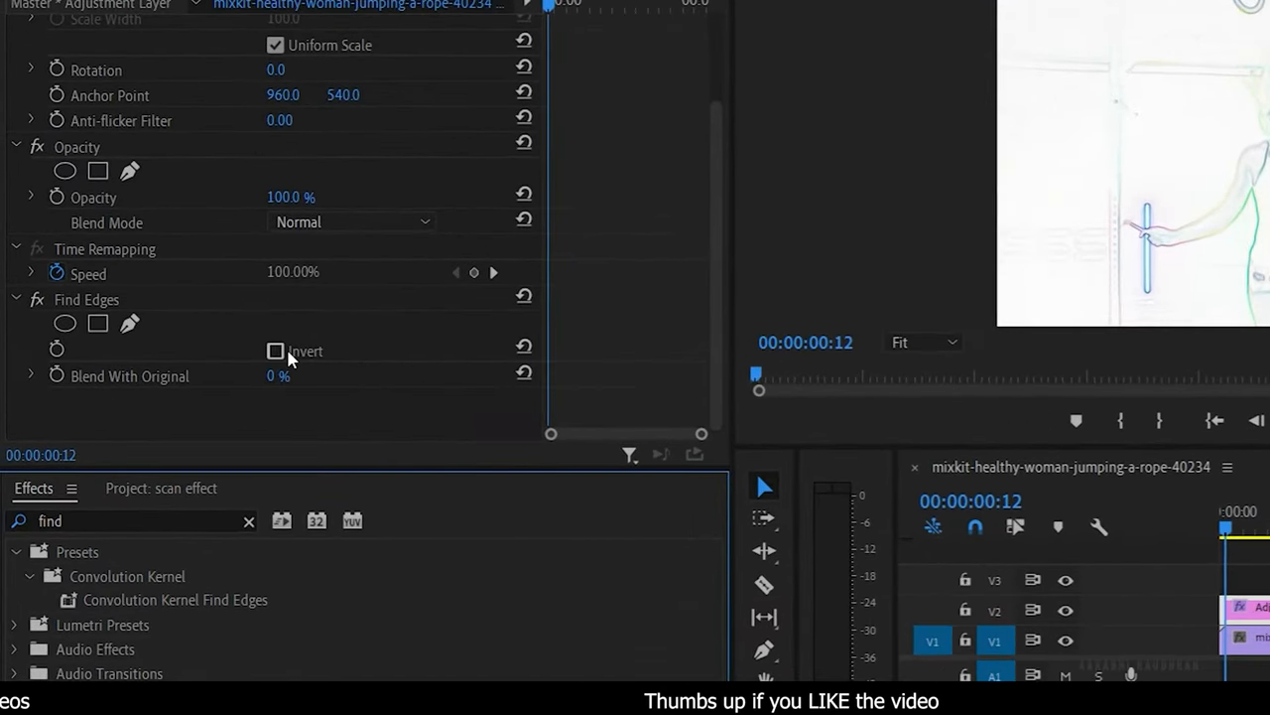
pyautogui.click(276, 350)
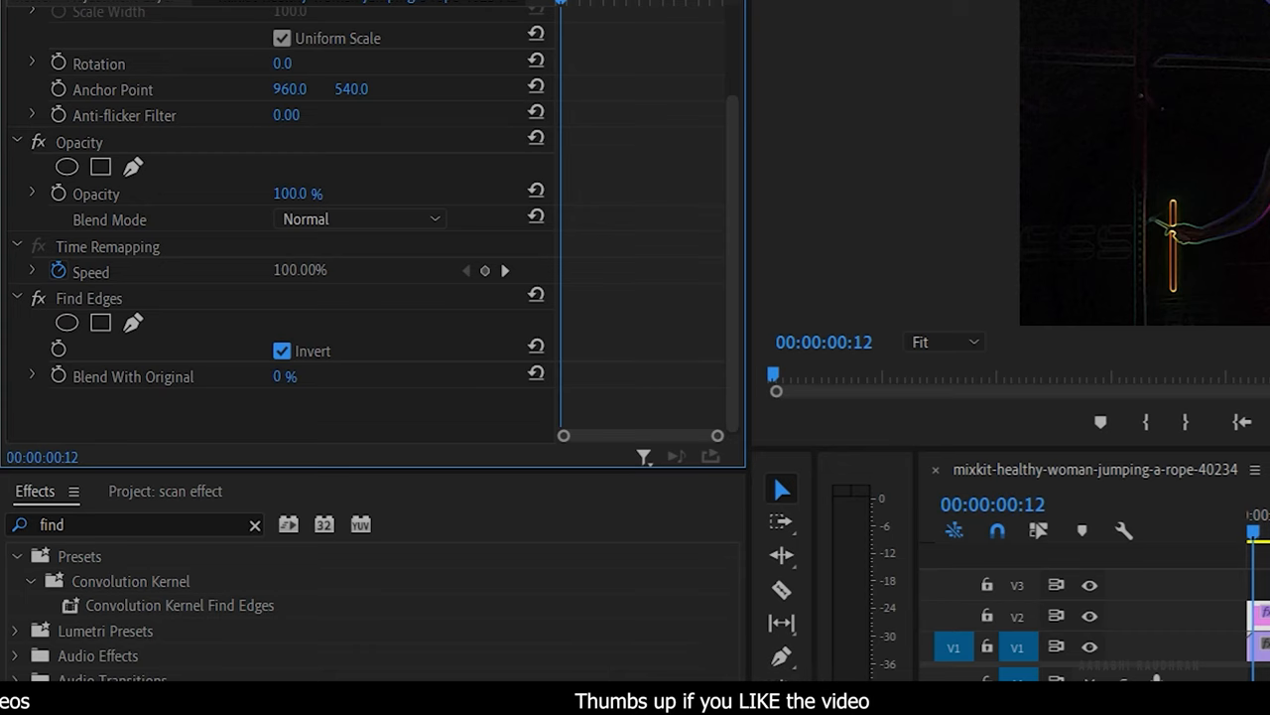
pyautogui.moveTo(174, 516)
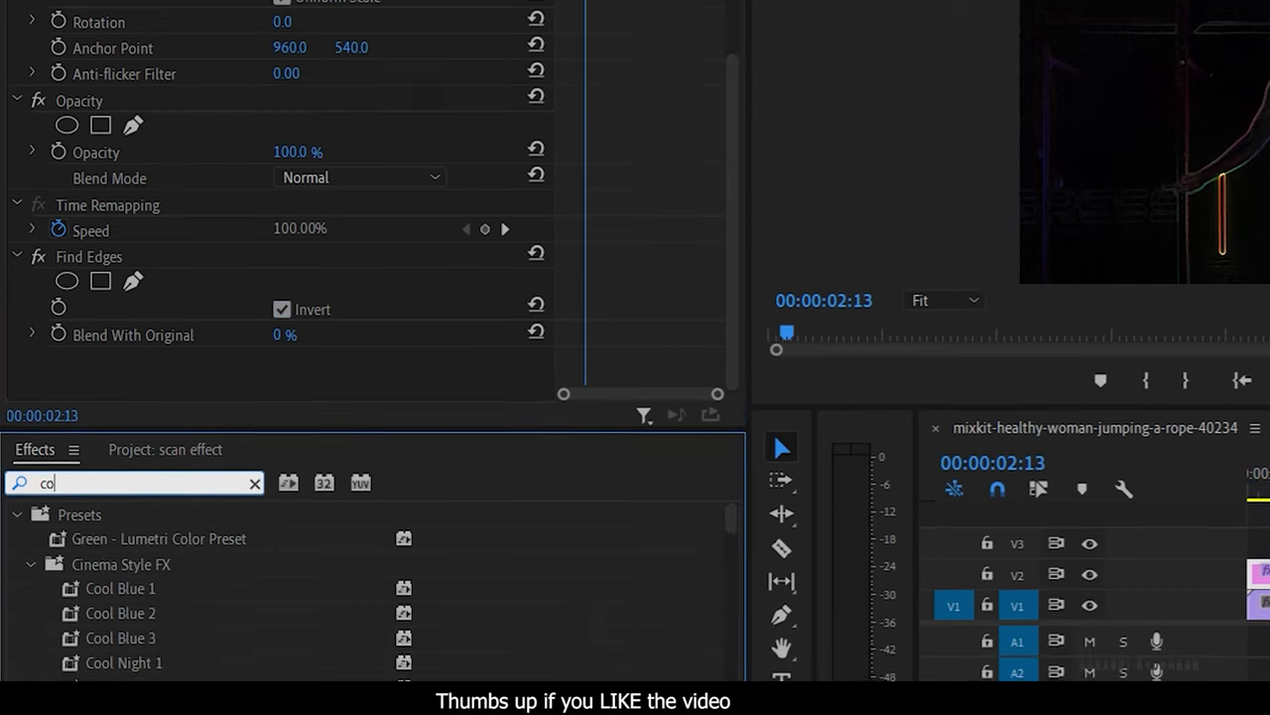
# Apply Brightness & Contrast (searched 'contras') and raise brightness to ~70 and contrast to ~54
pyautogui.write('contras')
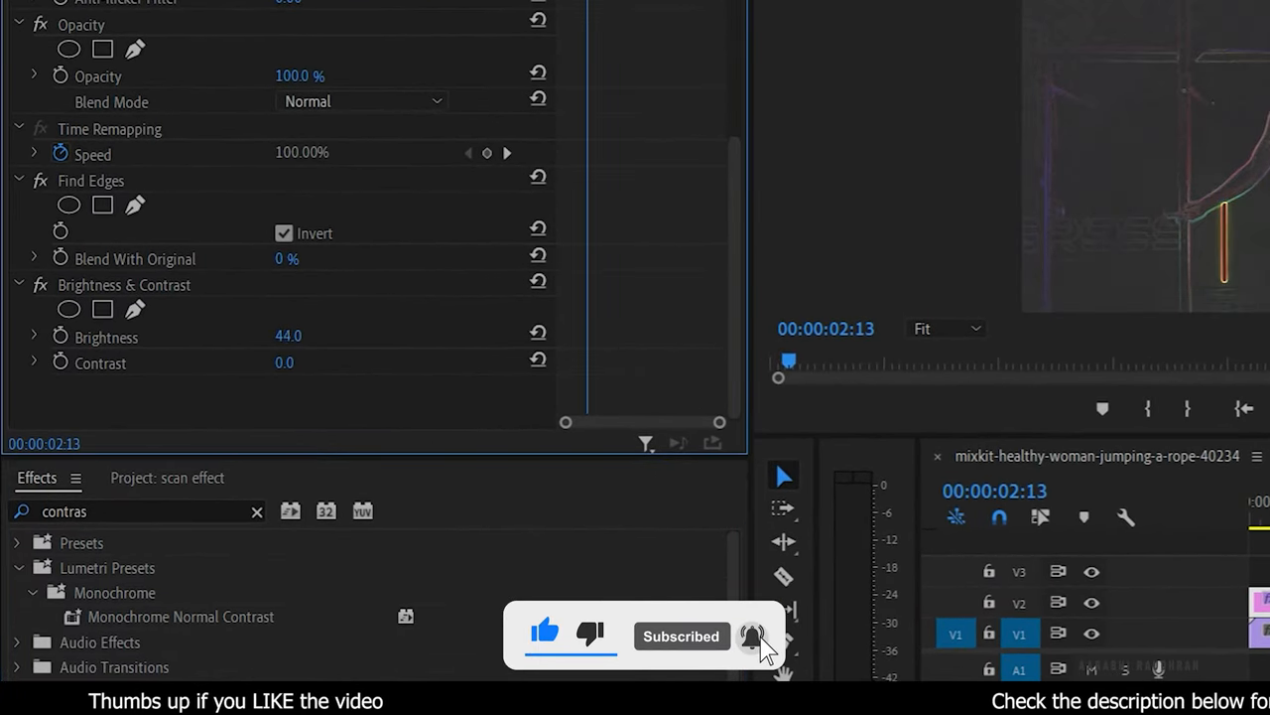
pyautogui.moveTo(288, 336); pyautogui.dragTo(327, 336)
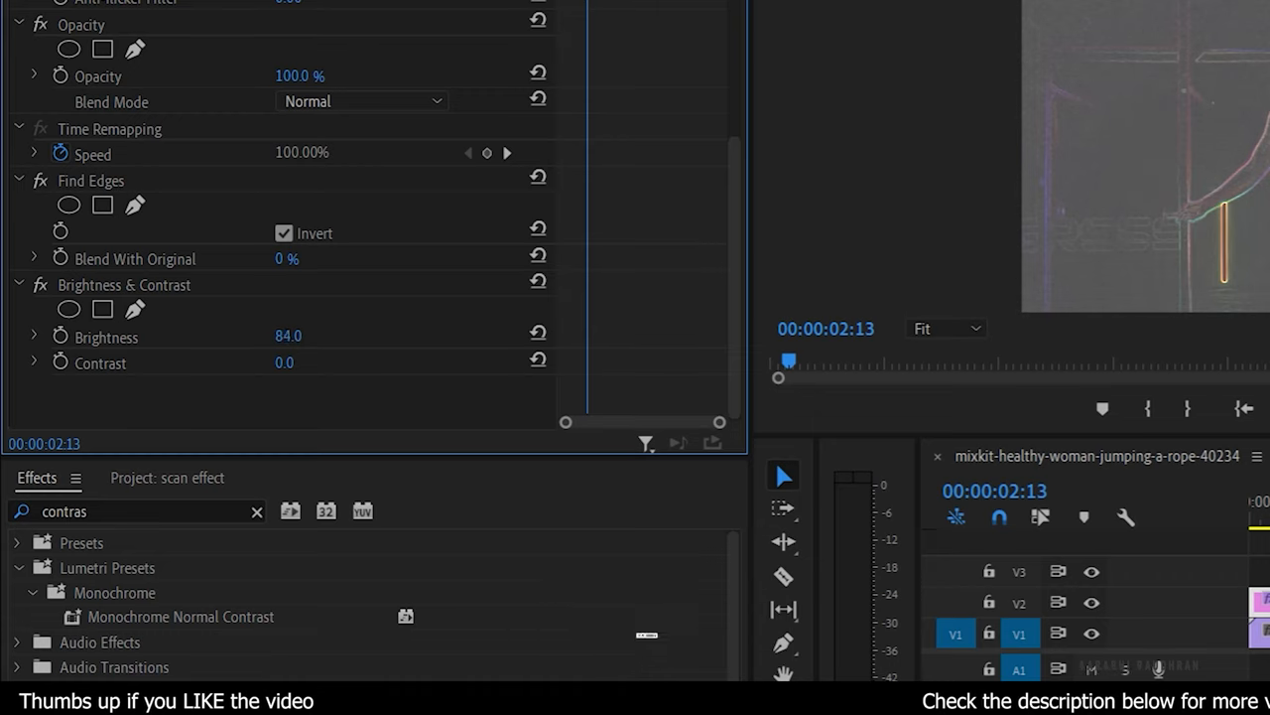
pyautogui.moveTo(298, 335); pyautogui.dragTo(286, 336)
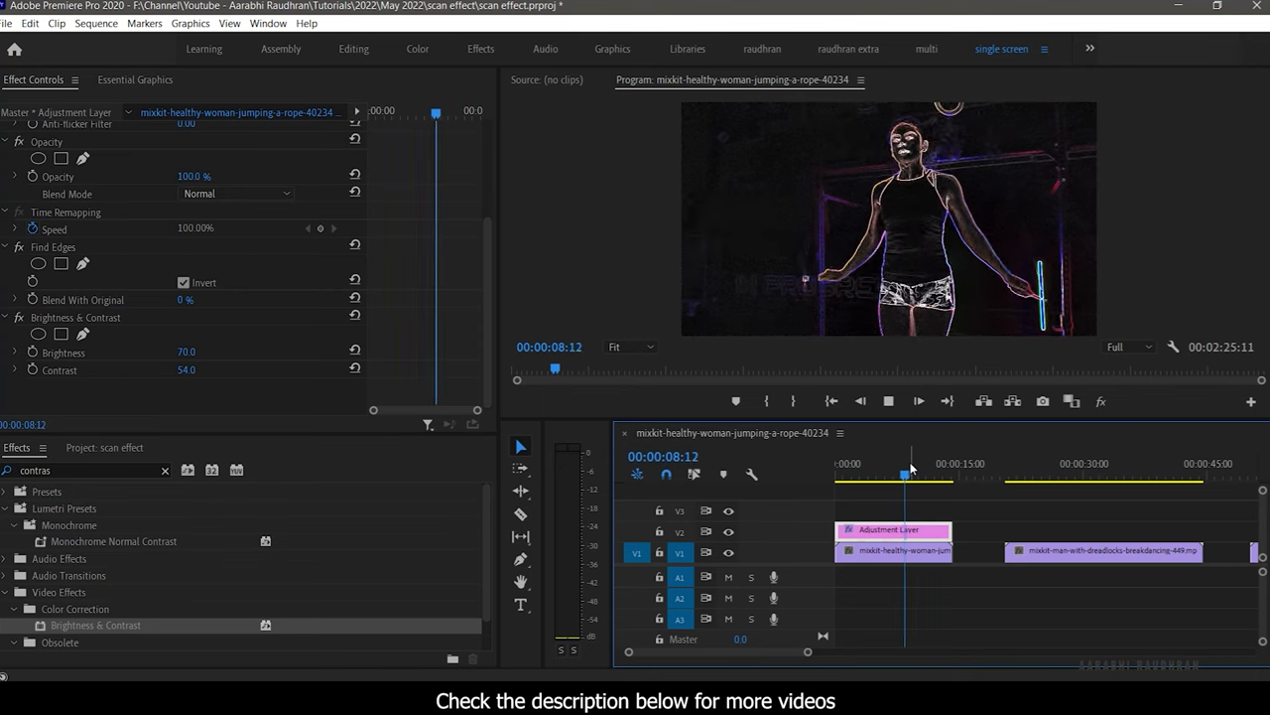
# Keyframe the layer's Opacity to fade the look in, then copy the layer over the second clip
pyautogui.click(842, 464)
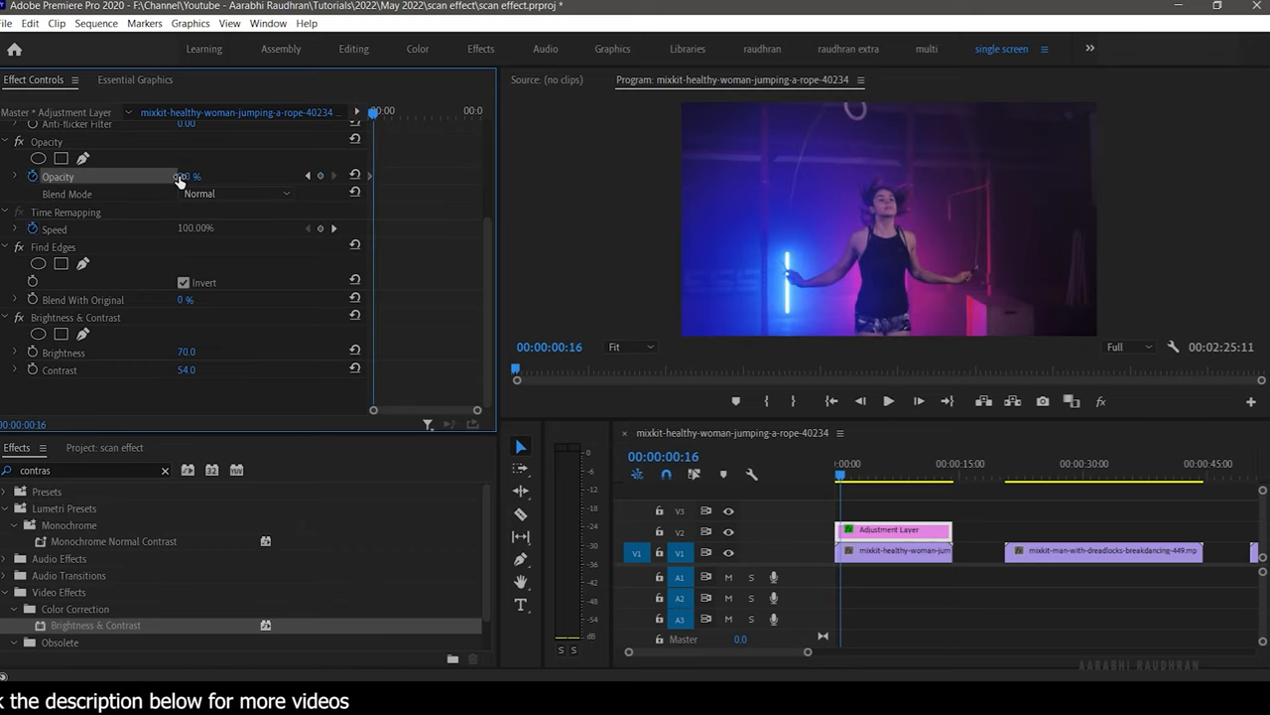
pyautogui.click(887, 401)
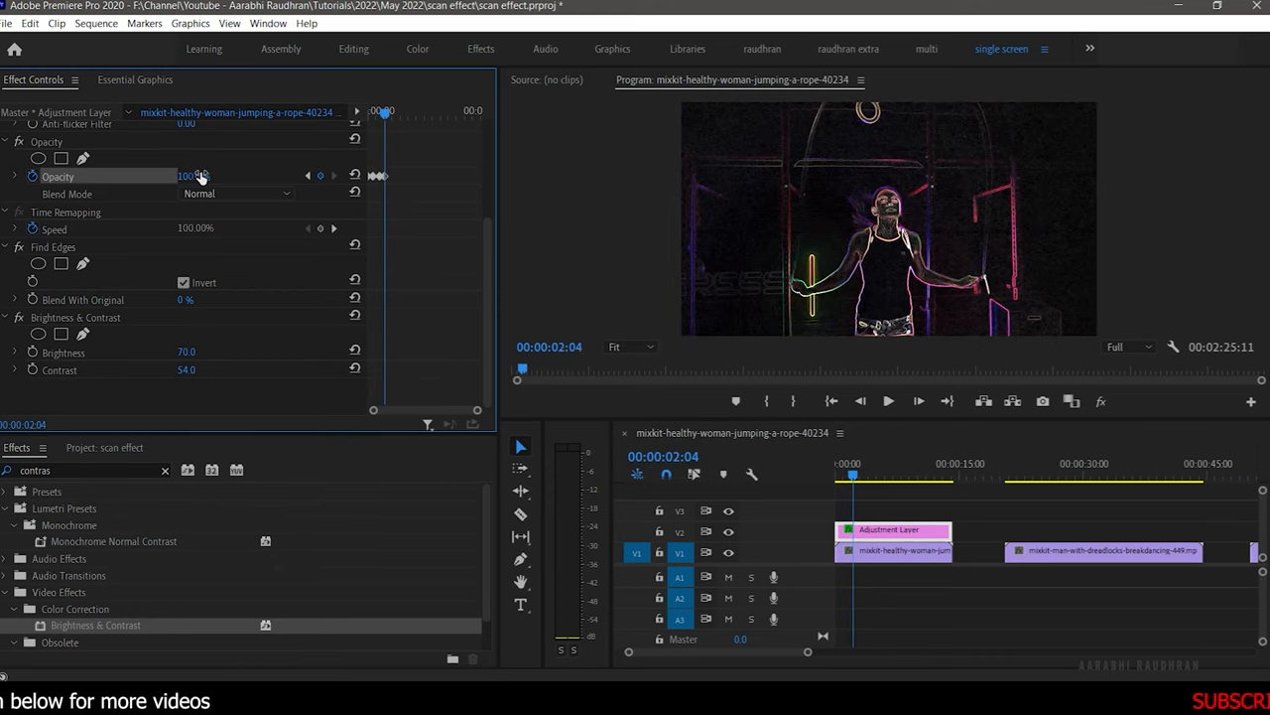
pyautogui.click(865, 474)
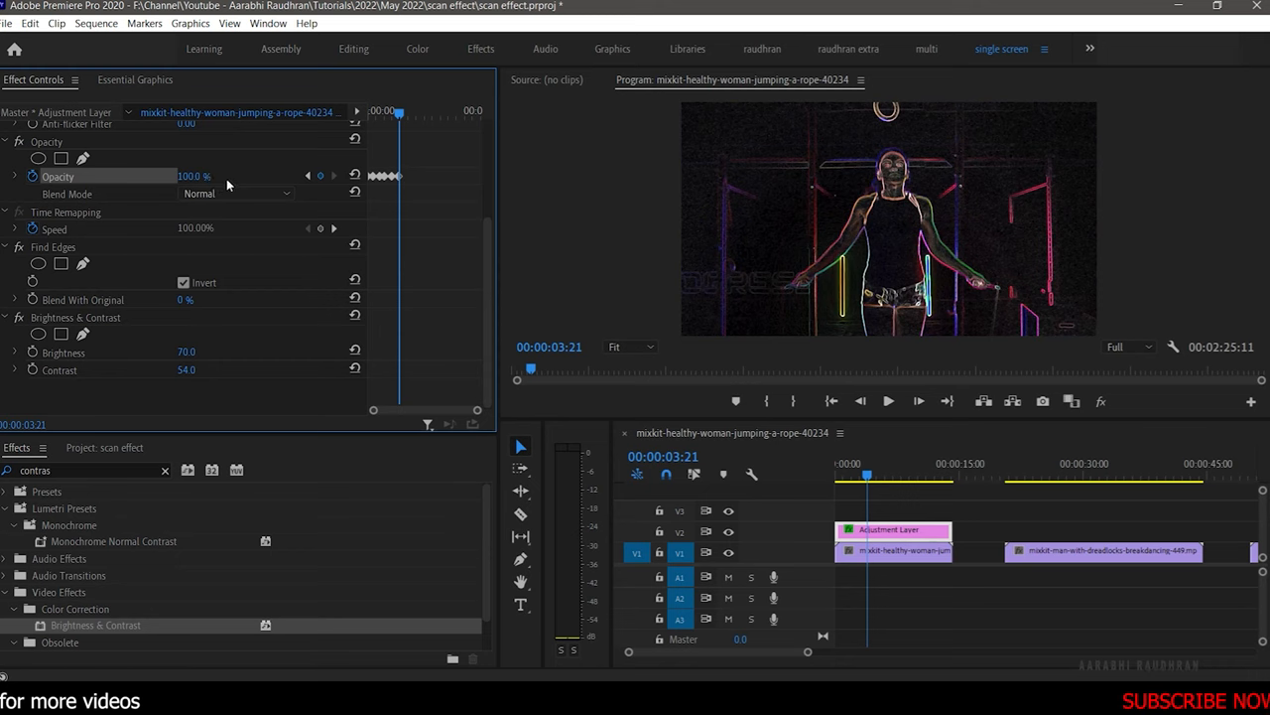
pyautogui.click(889, 401)
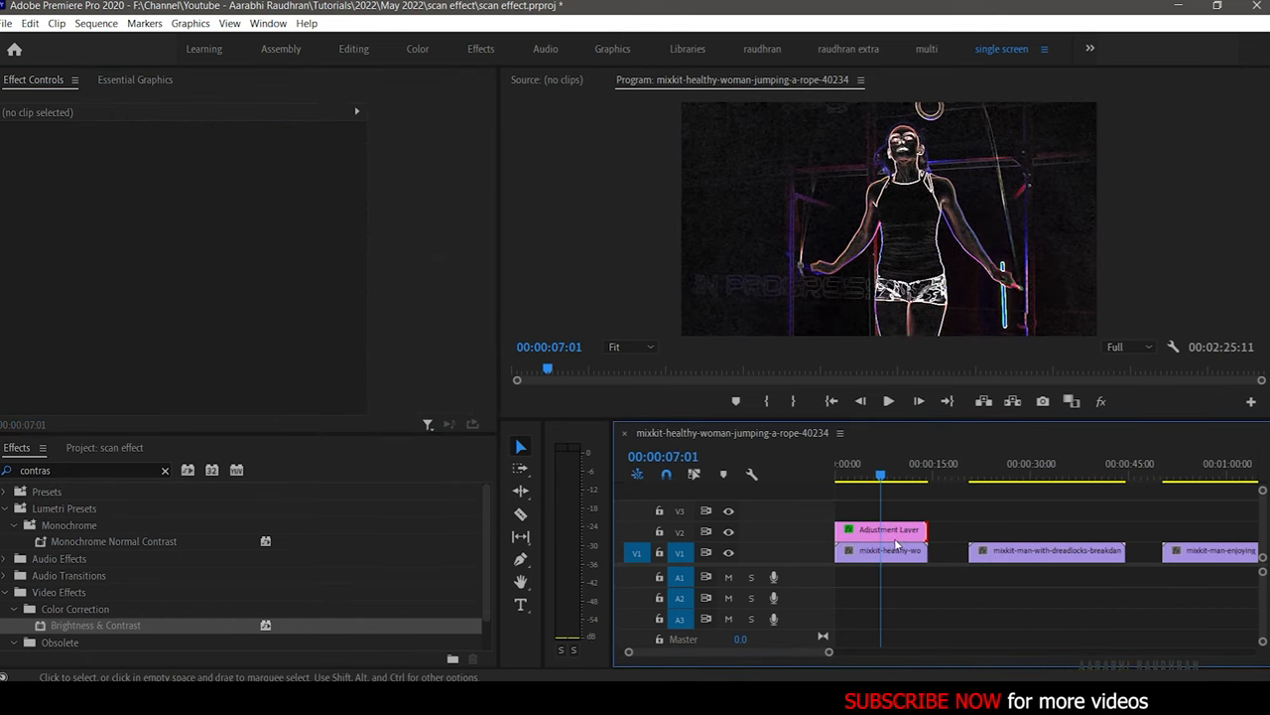
pyautogui.click(882, 528)
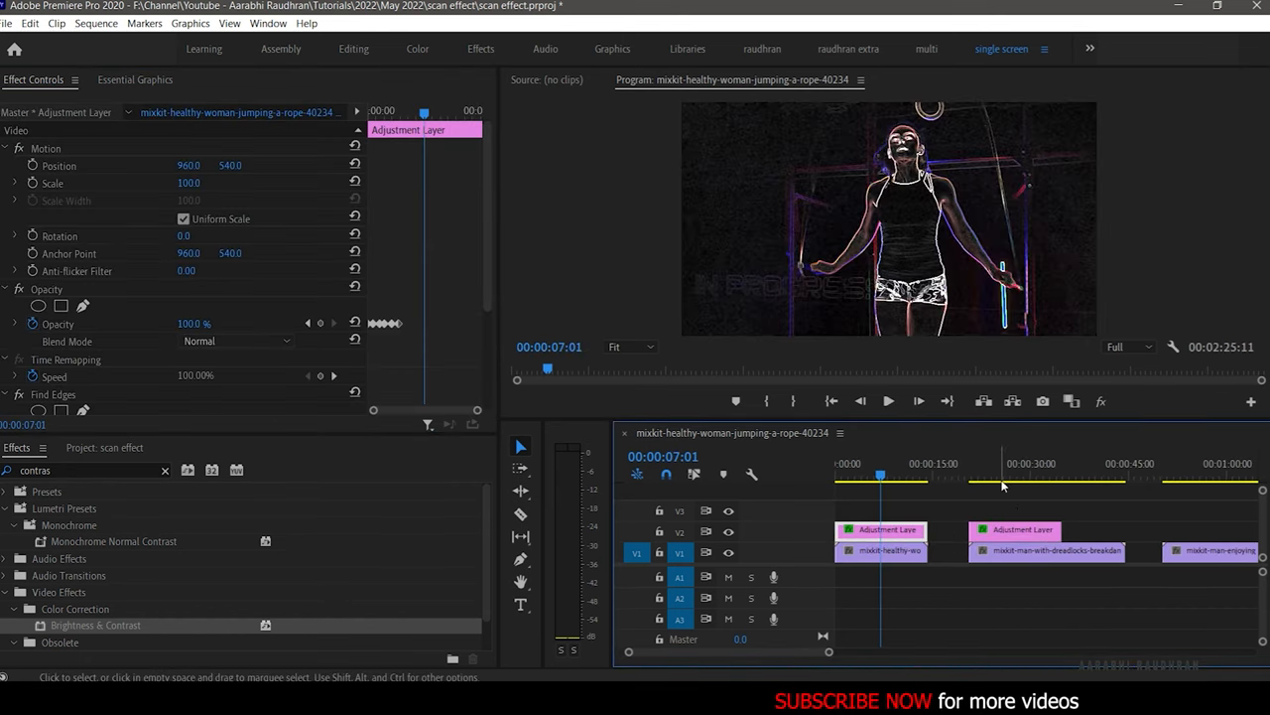